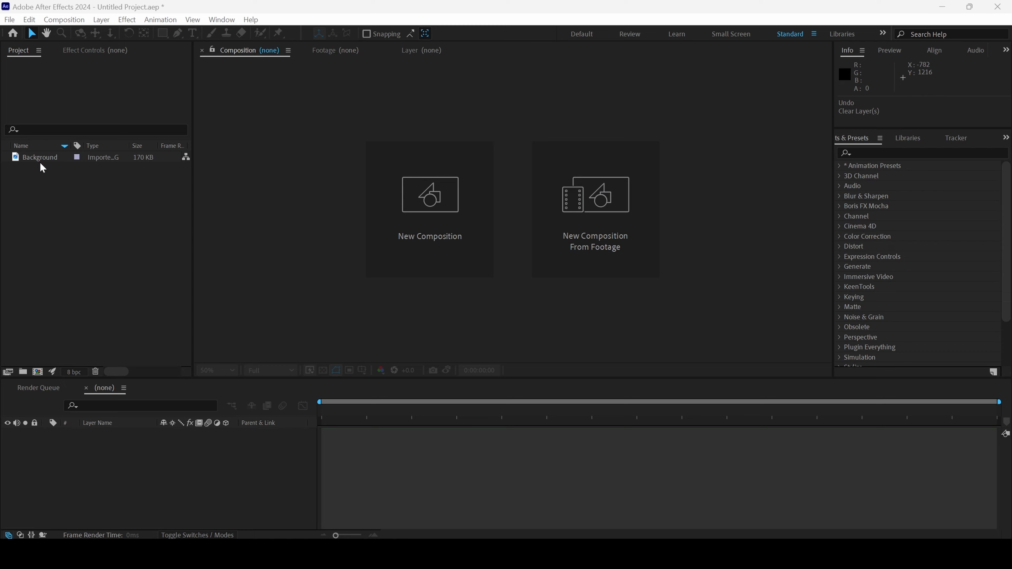
Create the Background 2 composition from the white architectural Background footage.
{"action": "left_click", "coordinate": [40, 157]}
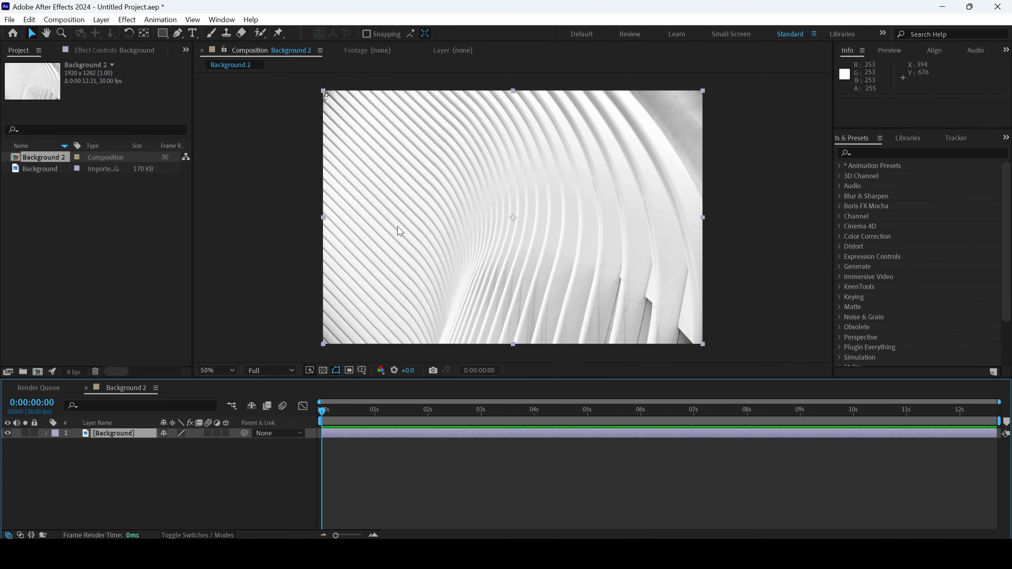
{"action": "mouse_move", "coordinate": [261, 297]}
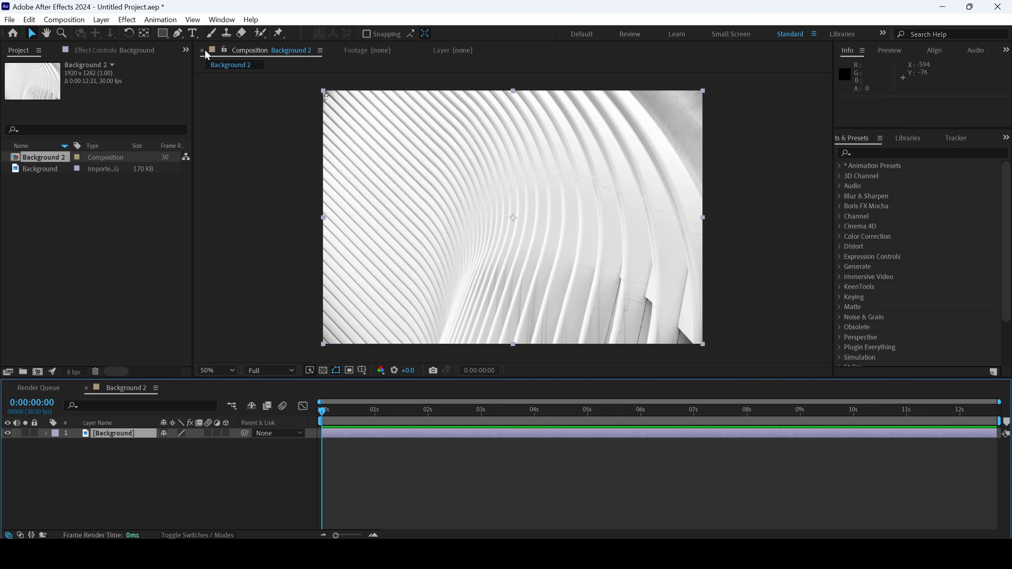
Place a text box across the middle of the frame reading CHAOTIC in large black letters.
{"action": "left_click", "coordinate": [192, 33]}
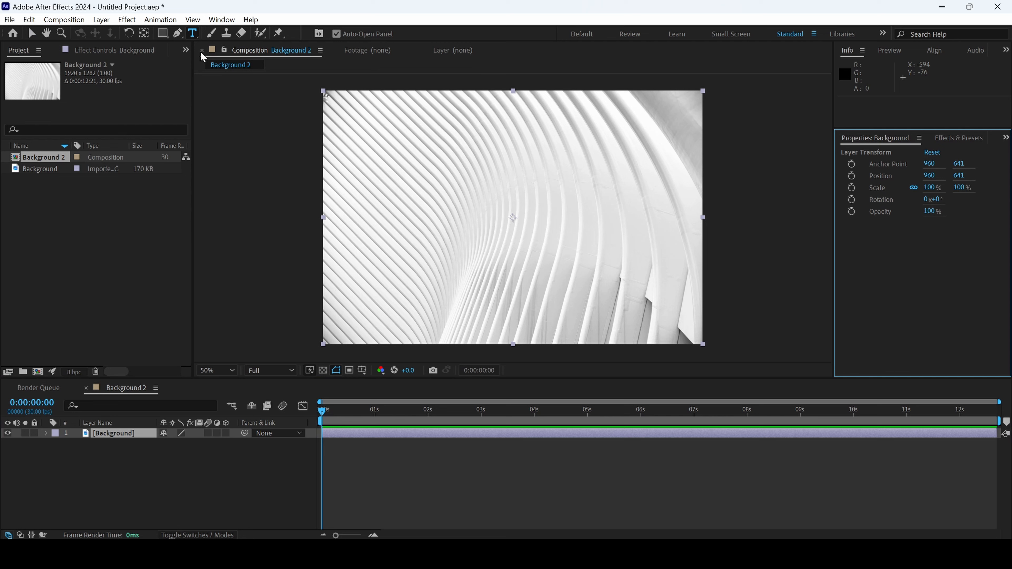
{"action": "mouse_move", "coordinate": [371, 161]}
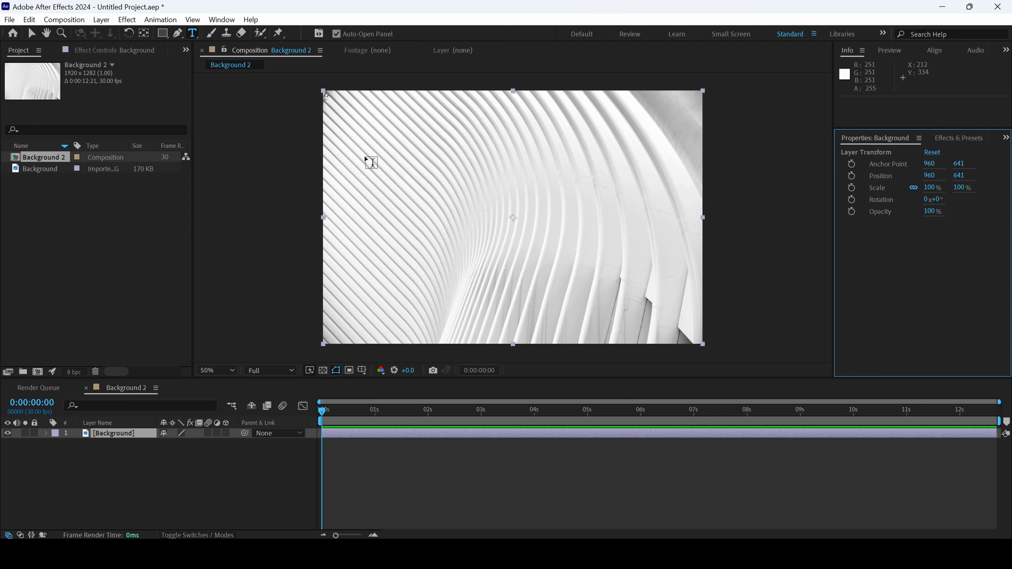
{"action": "left_click_drag", "start_coordinate": [368, 169], "coordinate": [651, 279]}
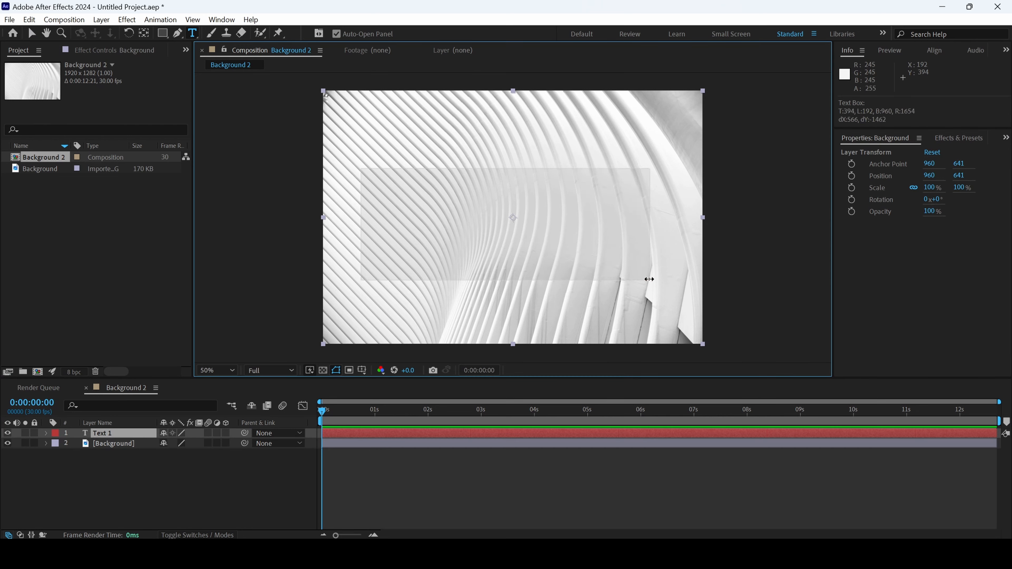
{"action": "type", "text": "CHAOT"}
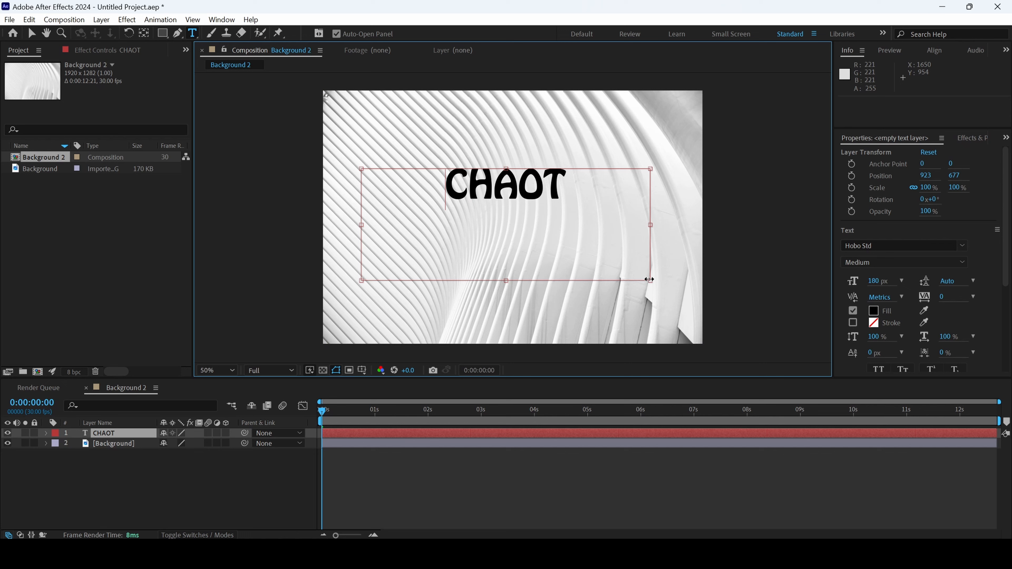
{"action": "type", "text": "IC"}
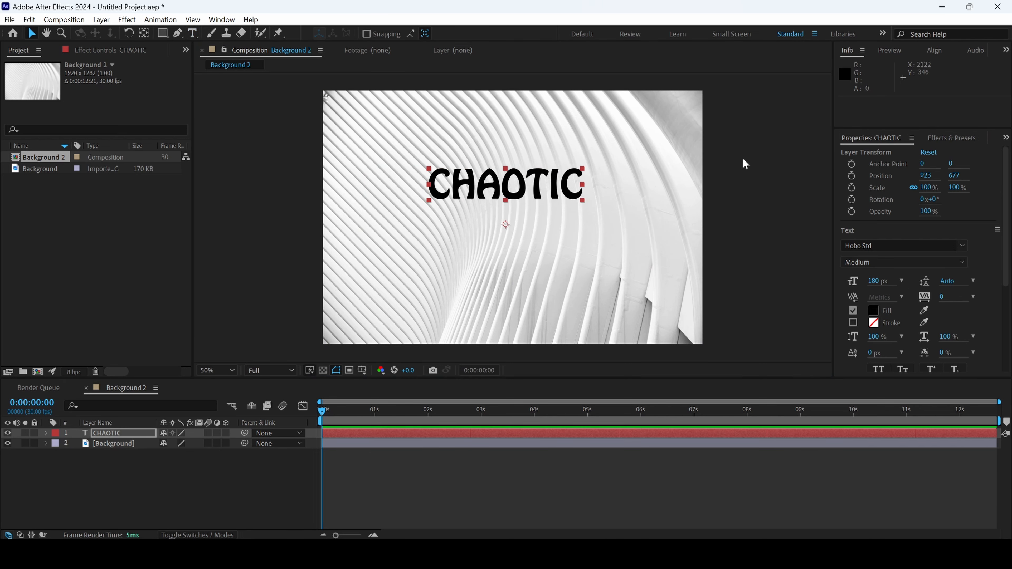
{"action": "mouse_move", "coordinate": [744, 162]}
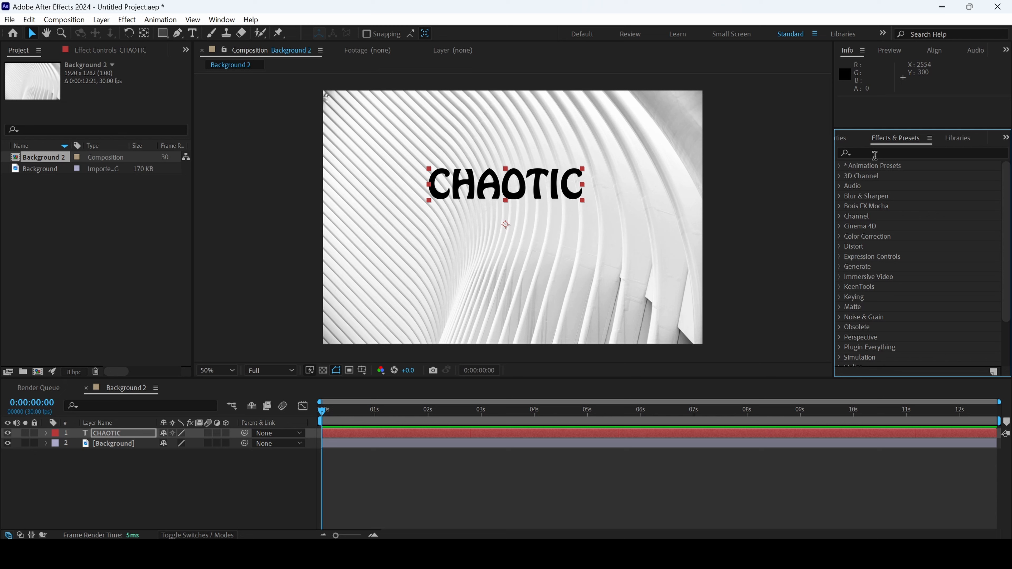
Apply the Chaotic In preset to the CHAOTIC layer and preview the letters tumbling in from the start.
{"action": "type", "text": "chaotic"}
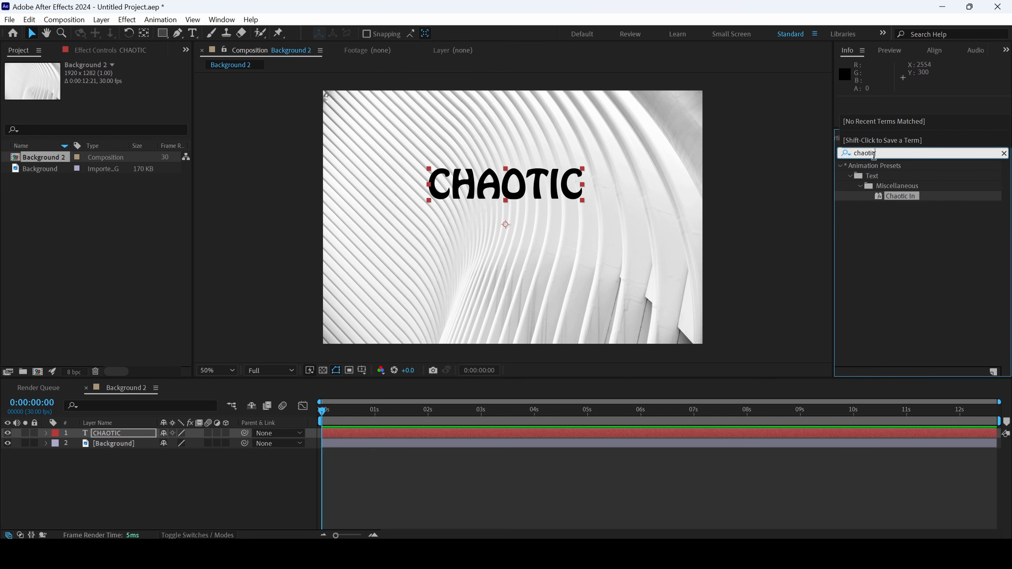
{"action": "left_click", "coordinate": [423, 411]}
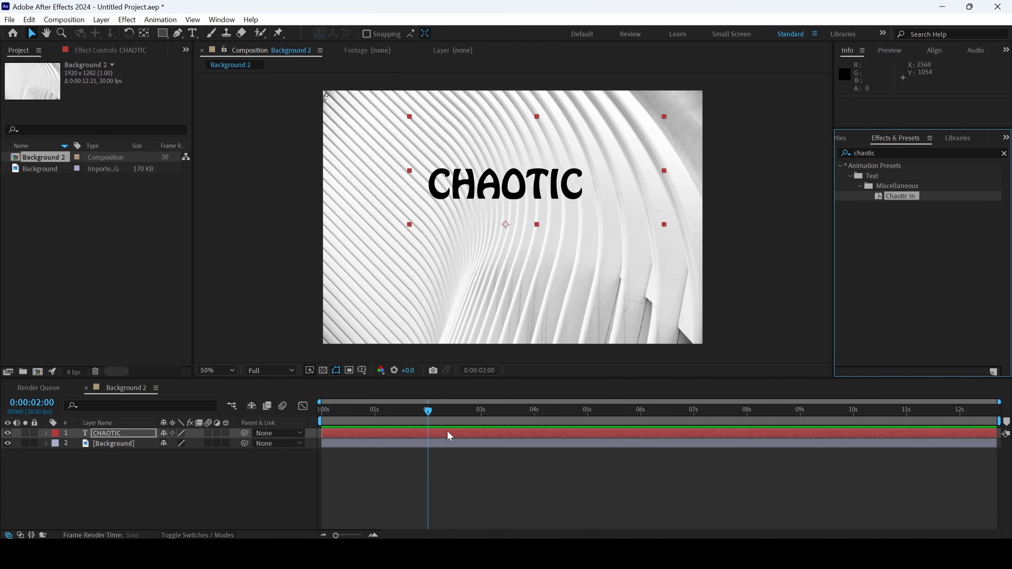
{"action": "left_click_drag", "start_coordinate": [428, 410], "coordinate": [322, 410]}
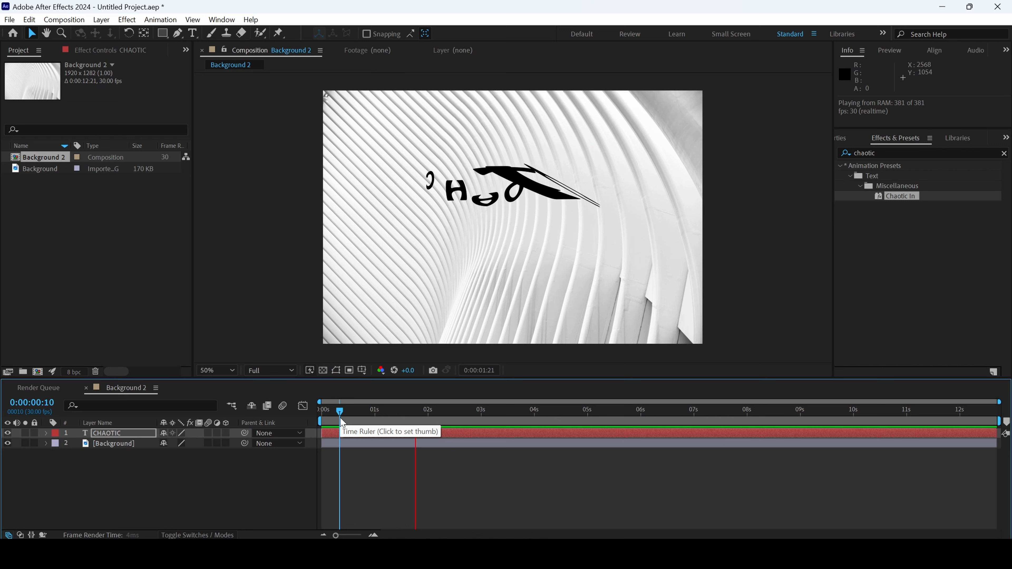
{"action": "left_click", "coordinate": [510, 410]}
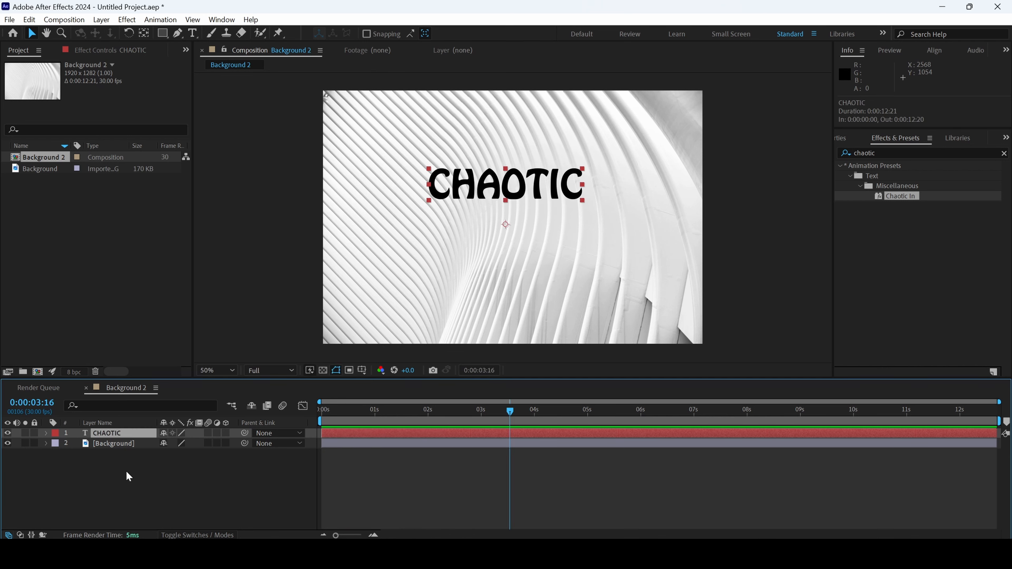
Reveal the Wiggly Selector keyframes, shift them to about 2s, and replay from the beginning.
{"action": "left_click", "coordinate": [45, 433]}
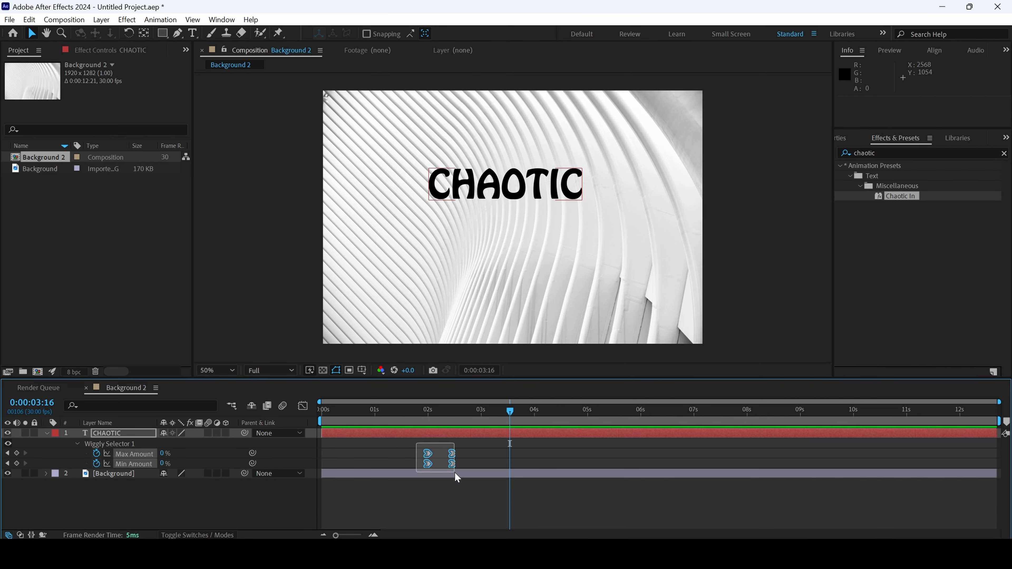
{"action": "left_click_drag", "start_coordinate": [436, 457], "coordinate": [400, 457]}
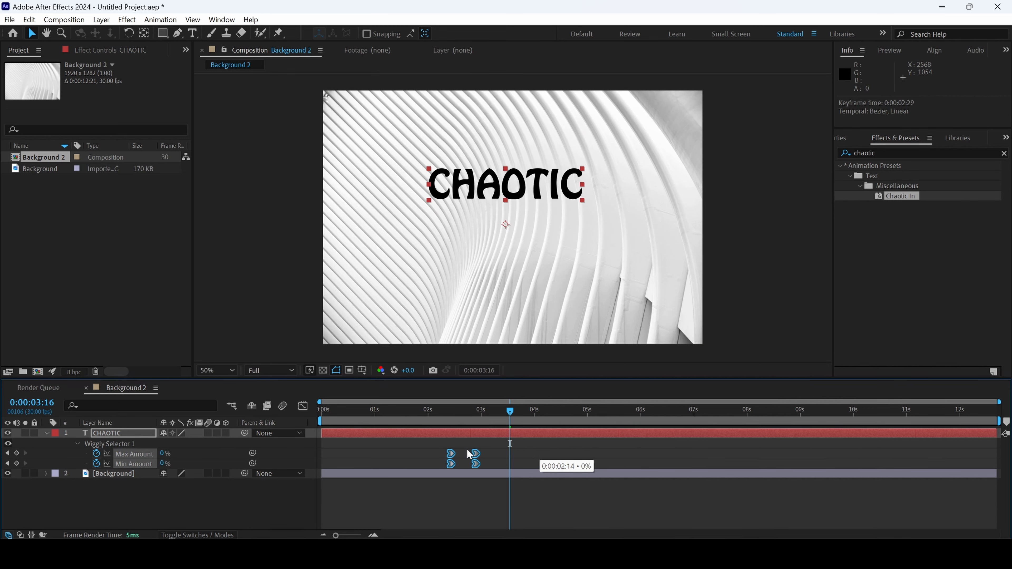
{"action": "left_click", "coordinate": [340, 409]}
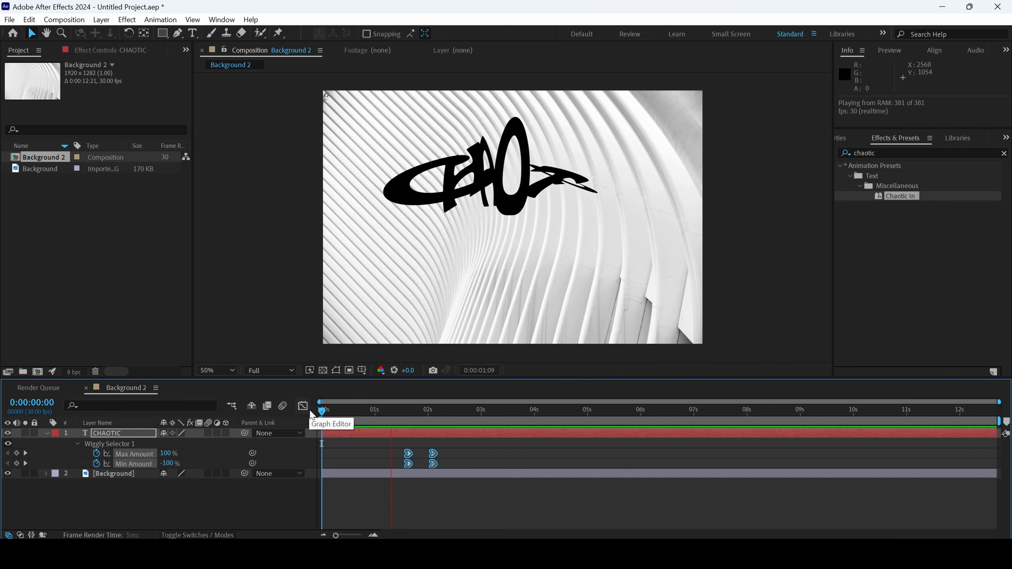
{"action": "left_click", "coordinate": [320, 409]}
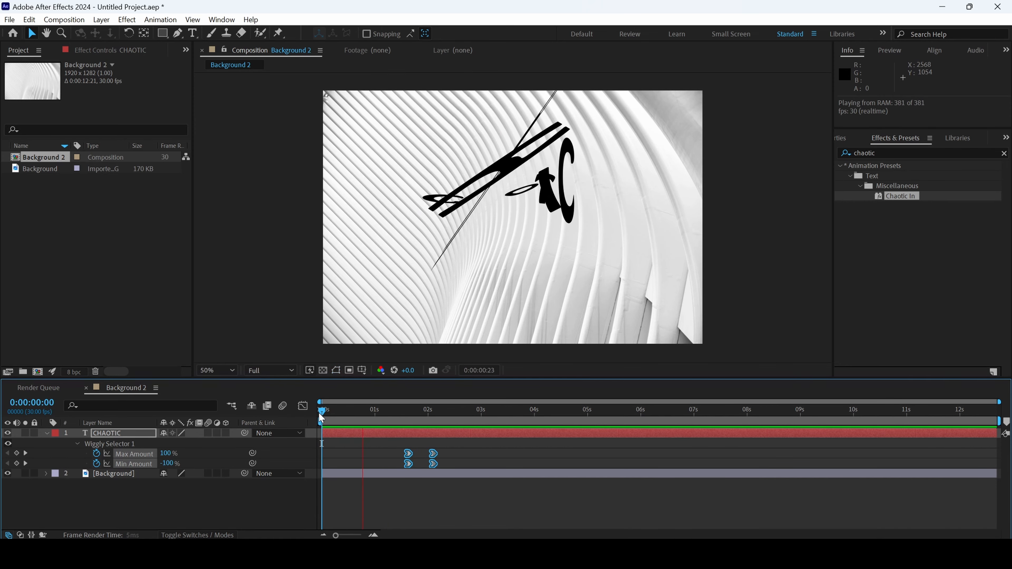
{"action": "left_click", "coordinate": [321, 410]}
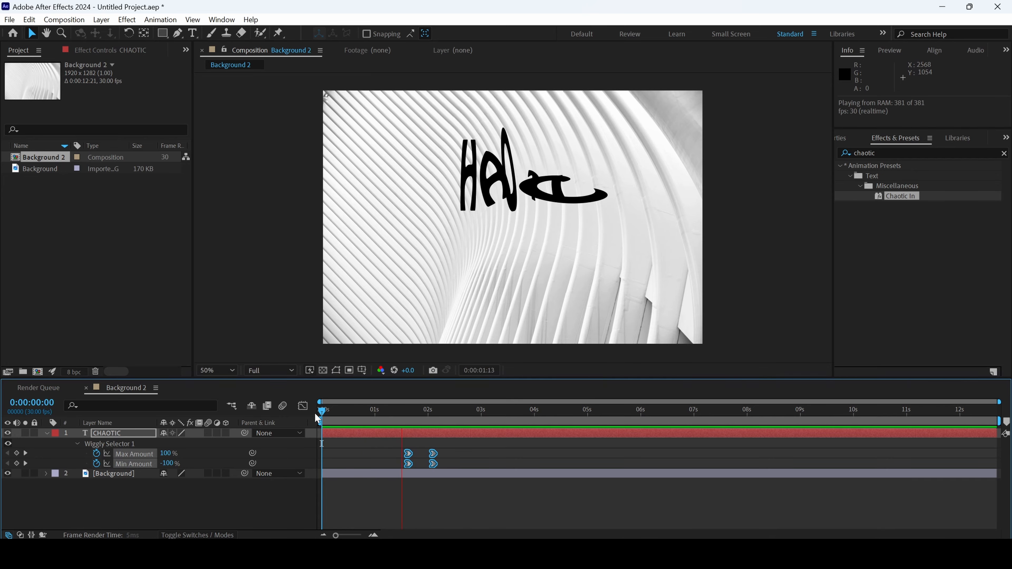
{"action": "left_click", "coordinate": [348, 409]}
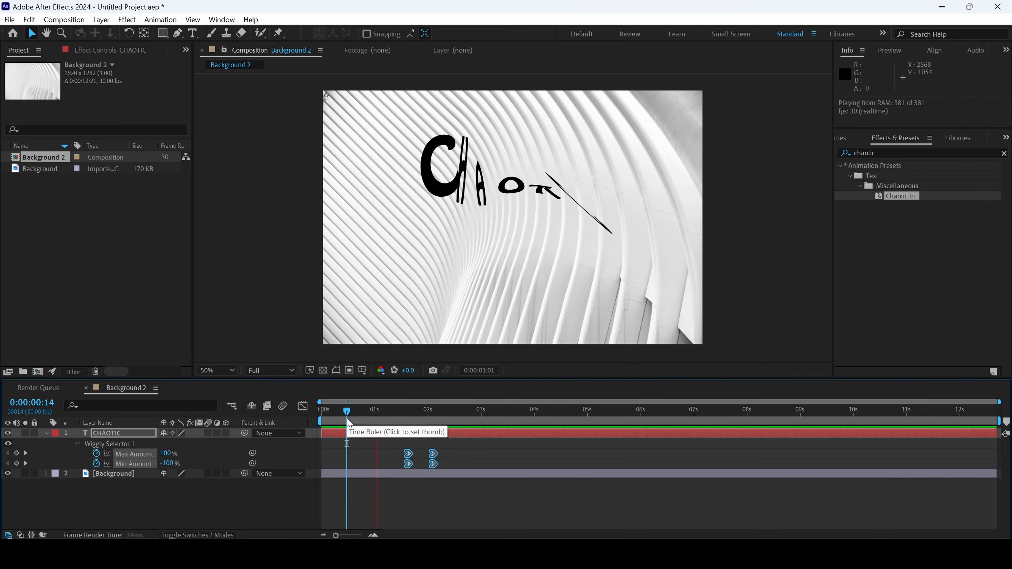